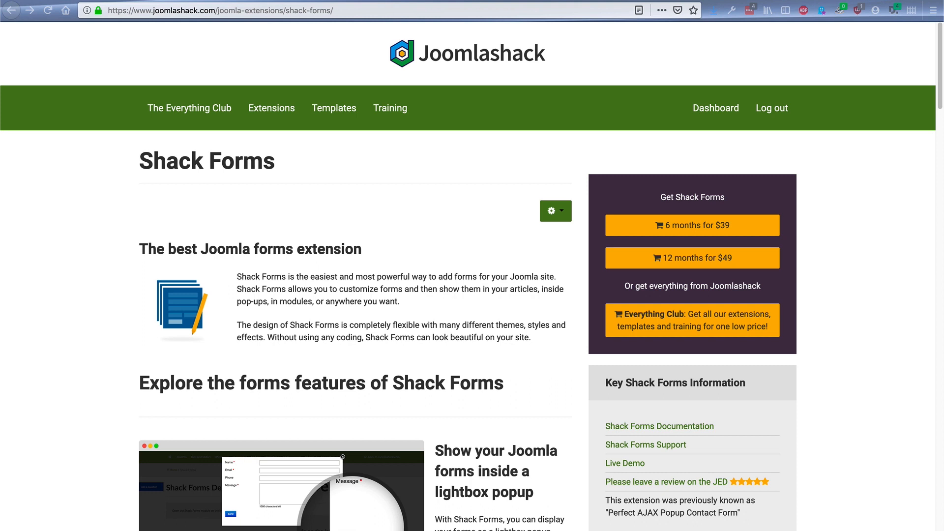
# - Follow the 'leave a review on the JED' link to the Shack Forms directory listing
pyautogui.click(667, 480)
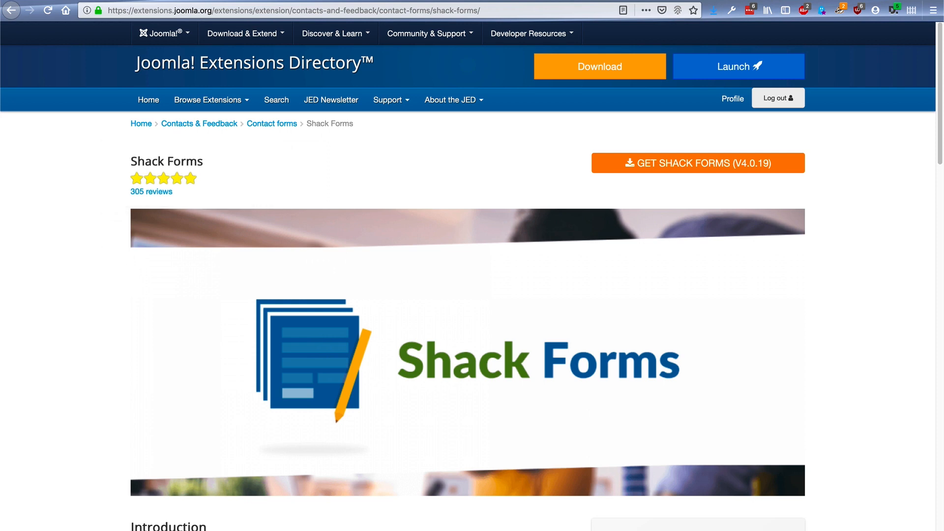
pyautogui.moveTo(262, 3)
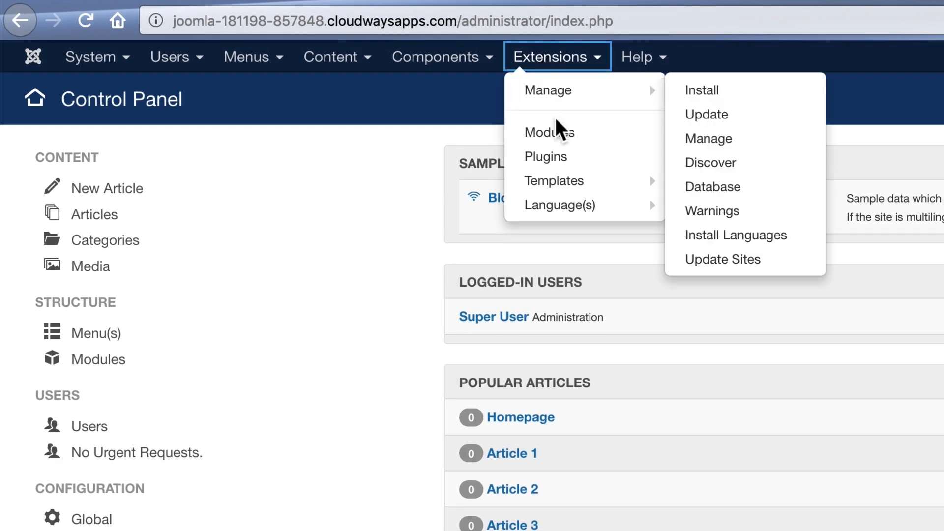
# - Go to Extensions > Modules from the Joomla Control Panel
pyautogui.click(548, 132)
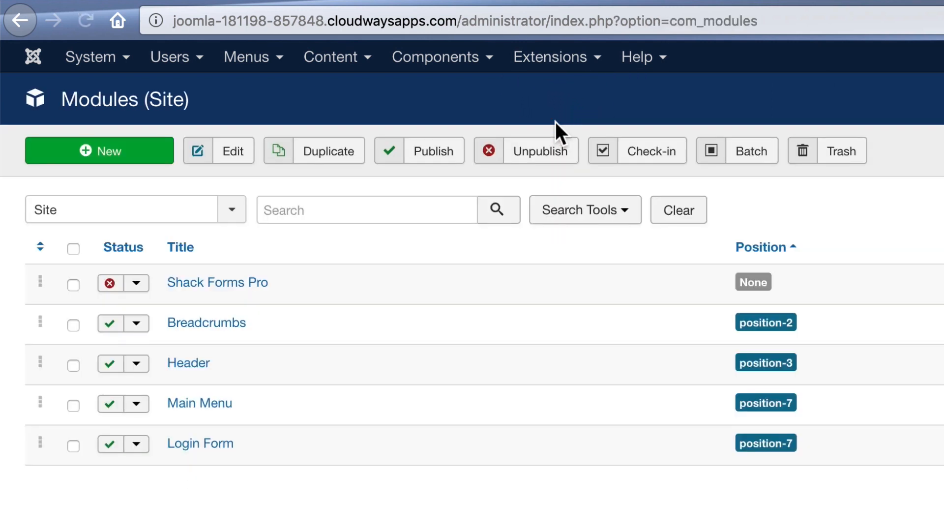
pyautogui.moveTo(272, 312)
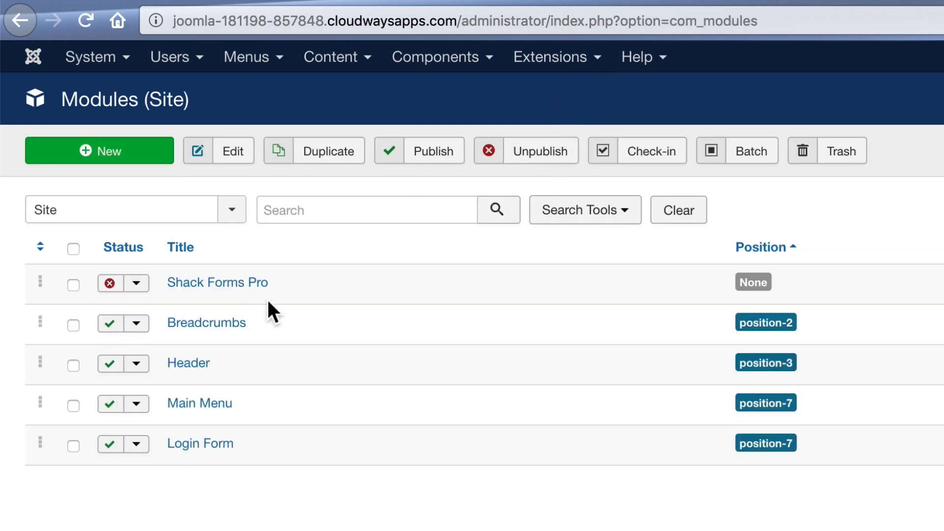
pyautogui.moveTo(217, 282)
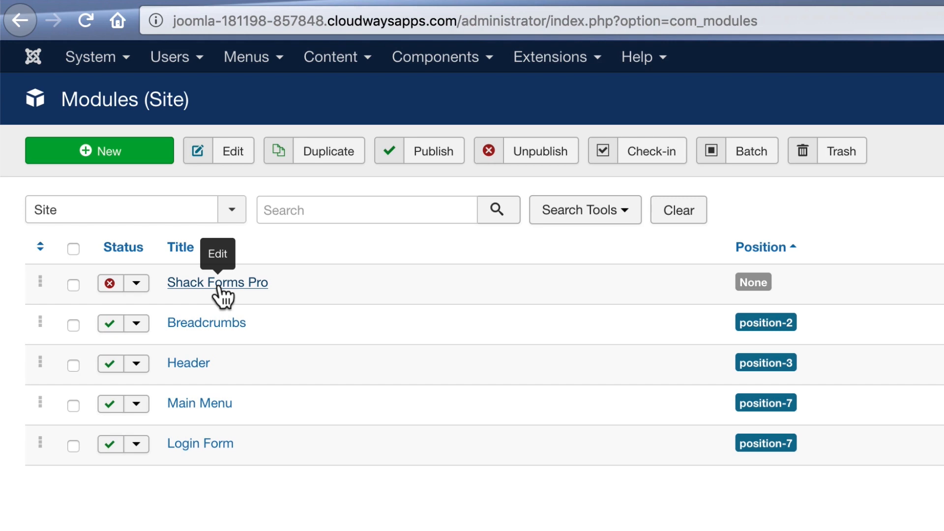
# - Open the Shack Forms Pro module and retitle it 'Contact Us'
pyautogui.click(217, 281)
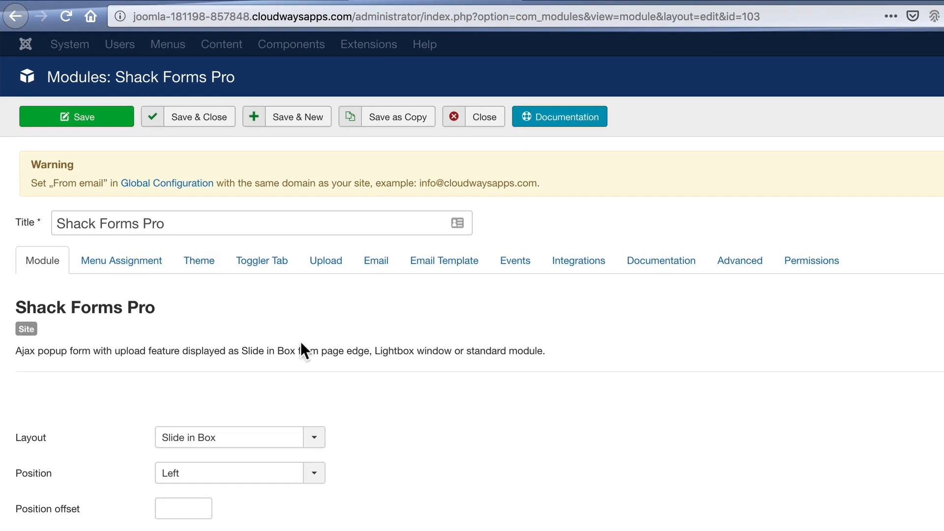
pyautogui.scroll(3)
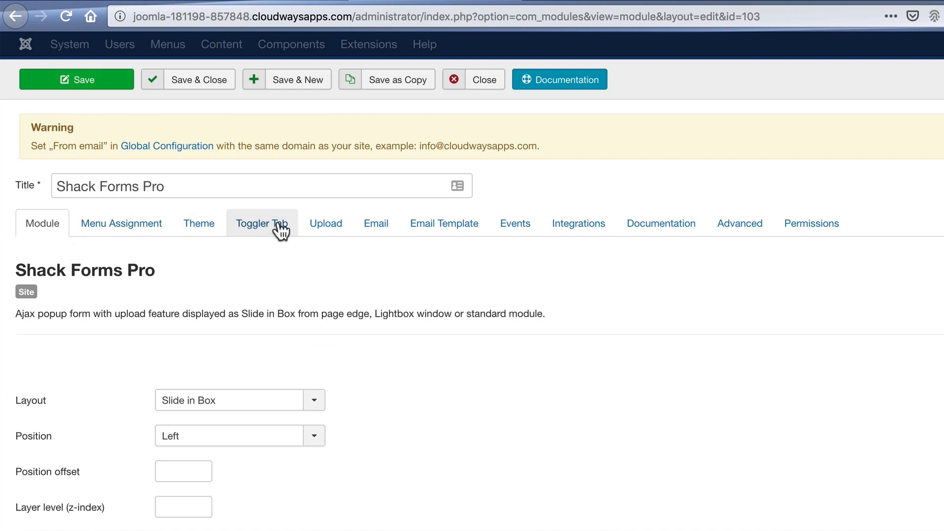
pyautogui.moveTo(767, 335)
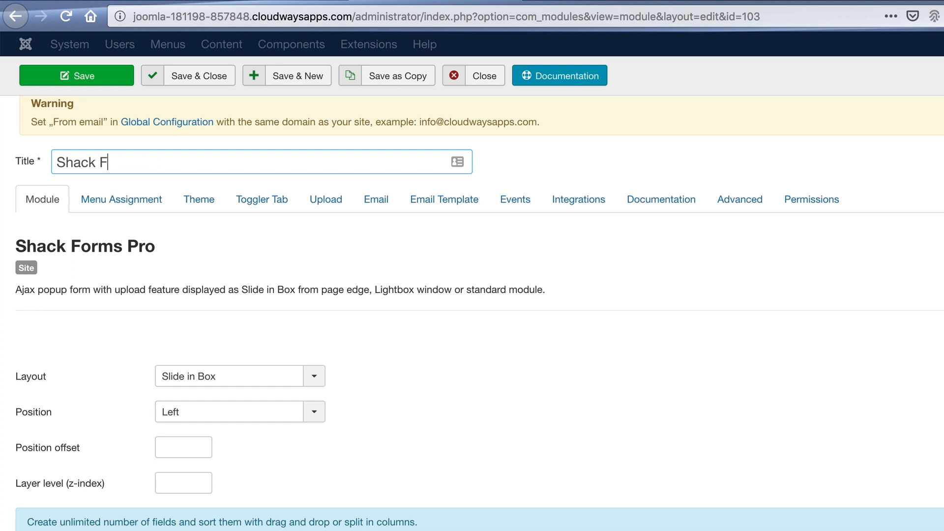
pyautogui.write('Contact Us')
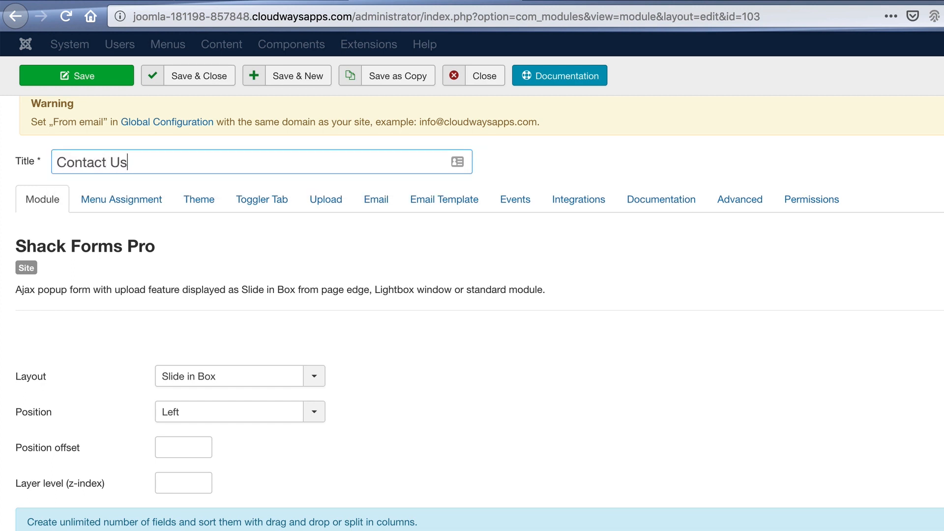
pyautogui.scroll(-3)
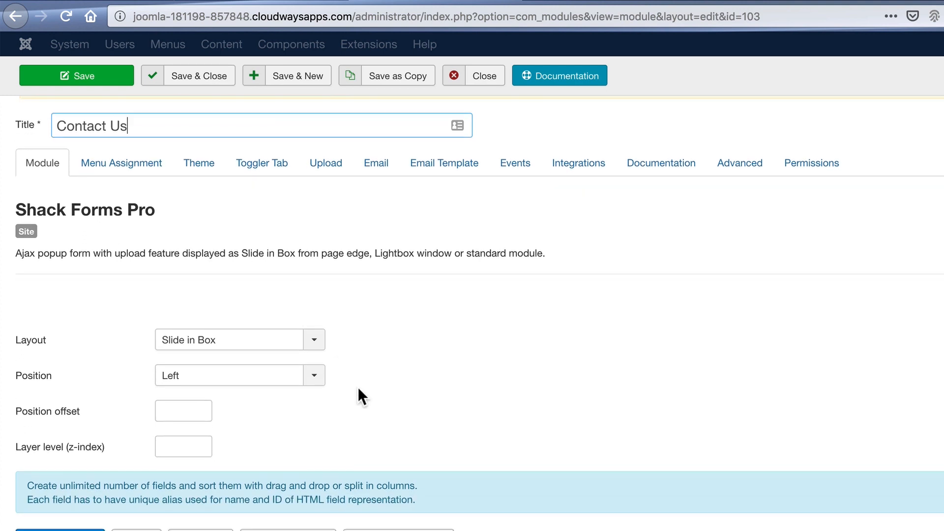
pyautogui.scroll(-3)
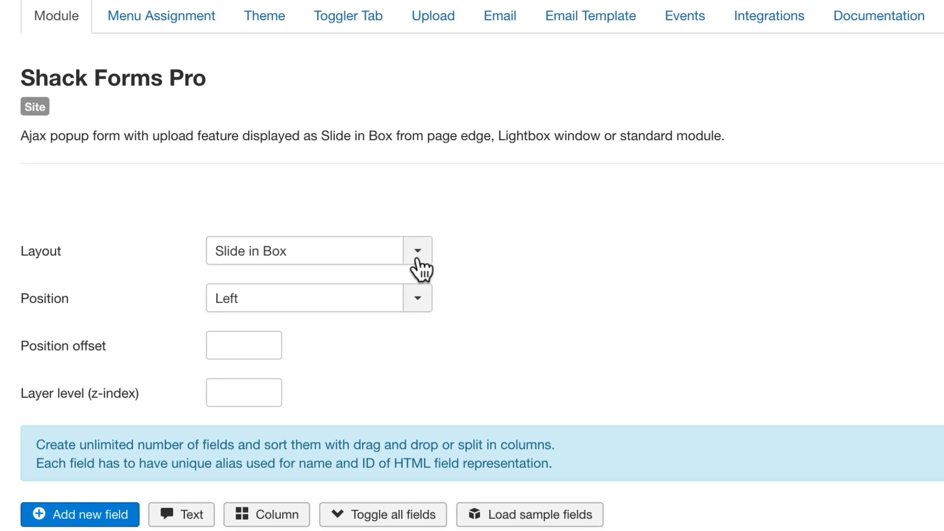
# - Switch the Contact Us module's Layout dropdown from Slide in Box to Static
pyautogui.click(417, 250)
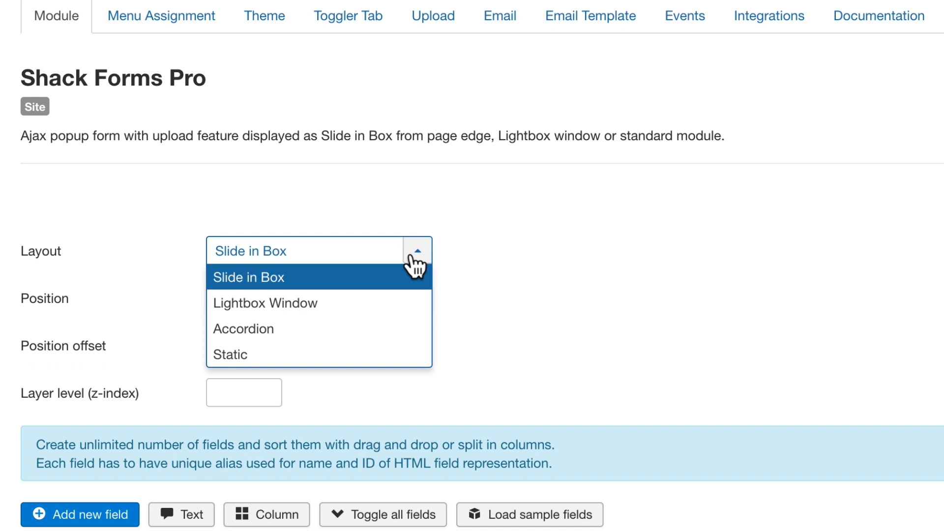
pyautogui.moveTo(370, 305)
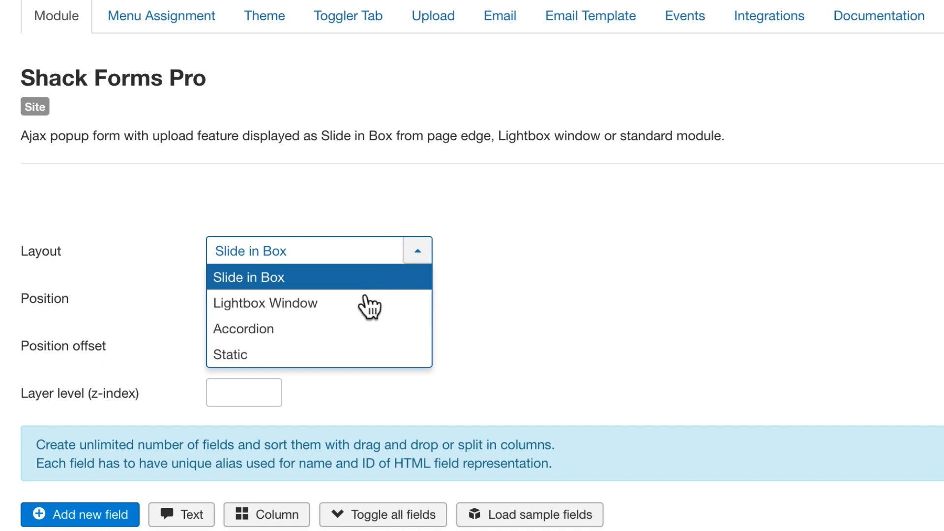
pyautogui.moveTo(318, 354)
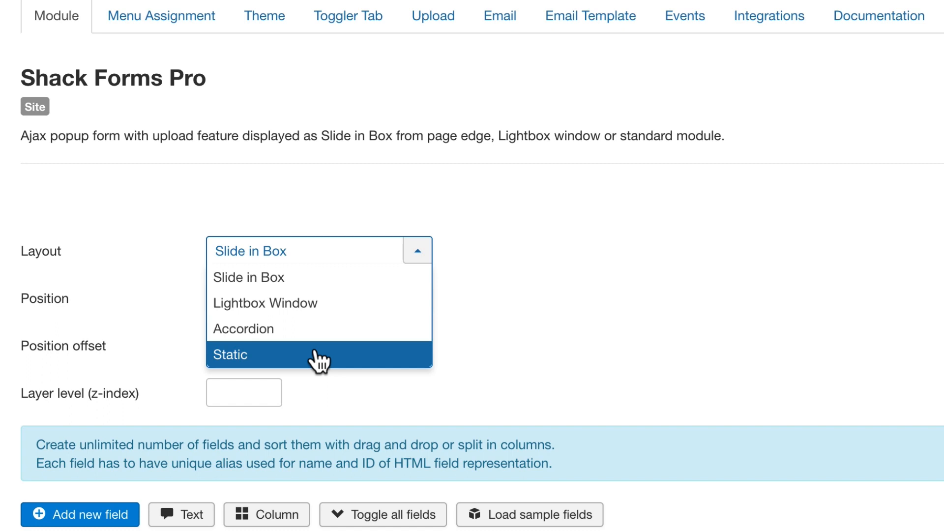
pyautogui.click(231, 354)
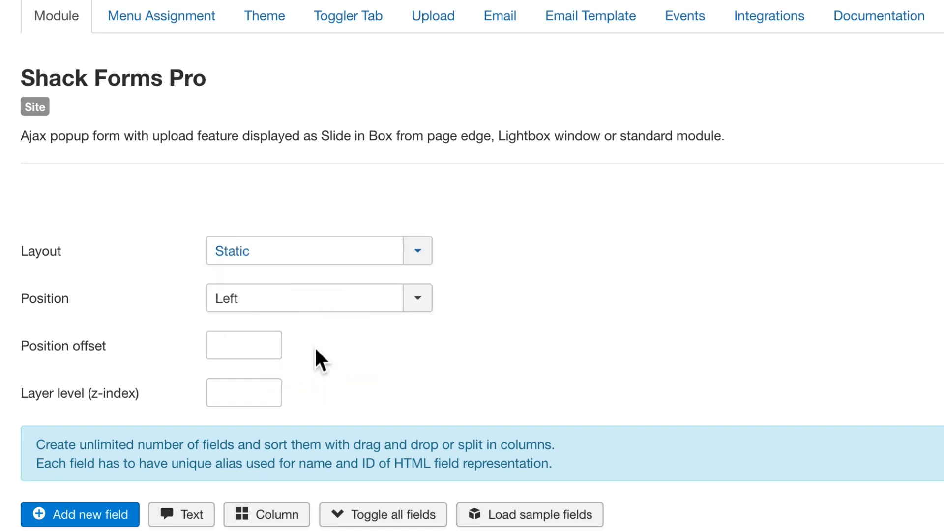
pyautogui.scroll(-3)
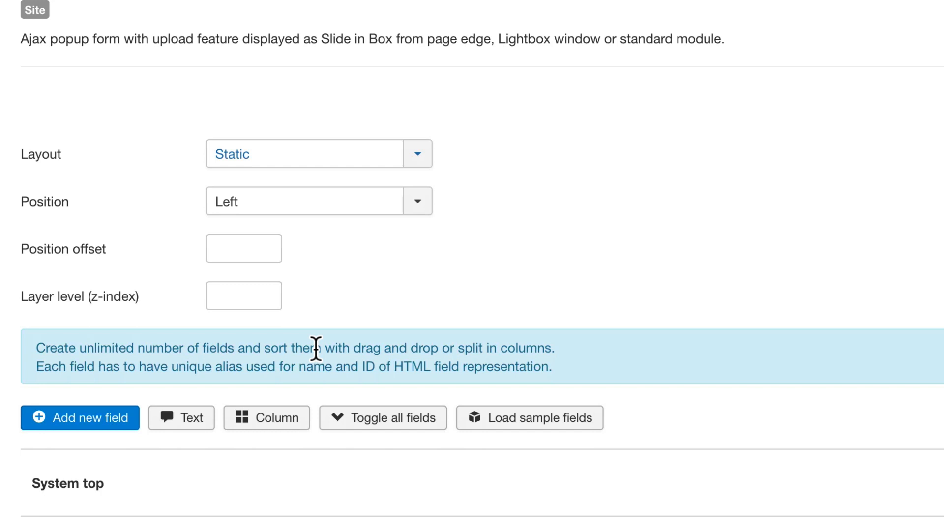
pyautogui.moveTo(324, 367)
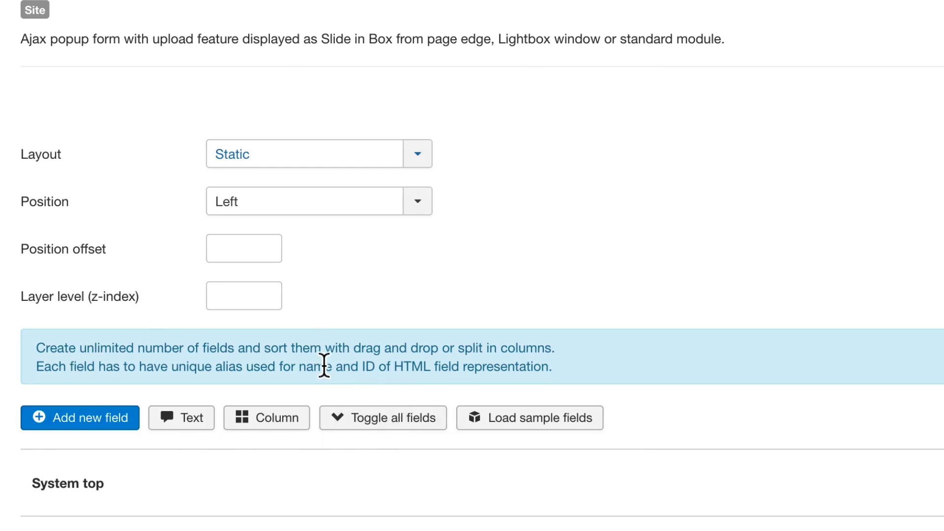
pyautogui.moveTo(488, 469)
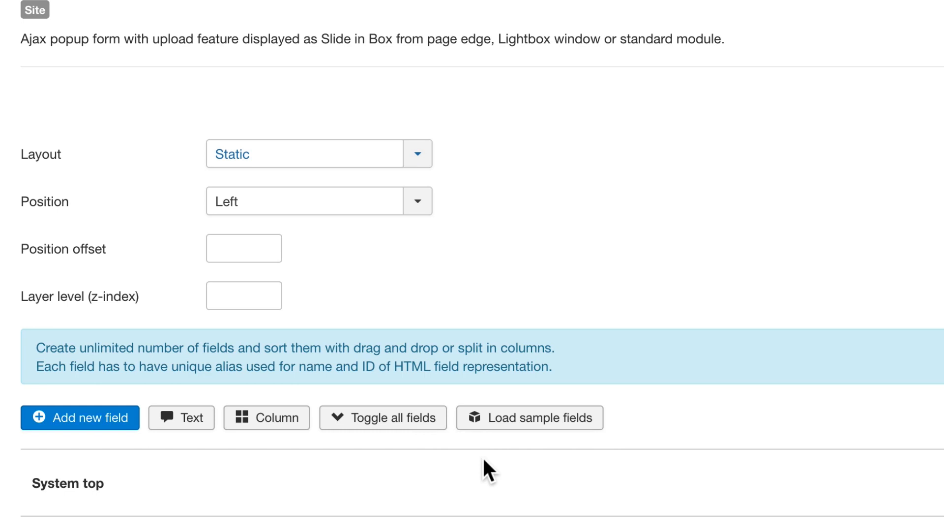
pyautogui.moveTo(488, 471)
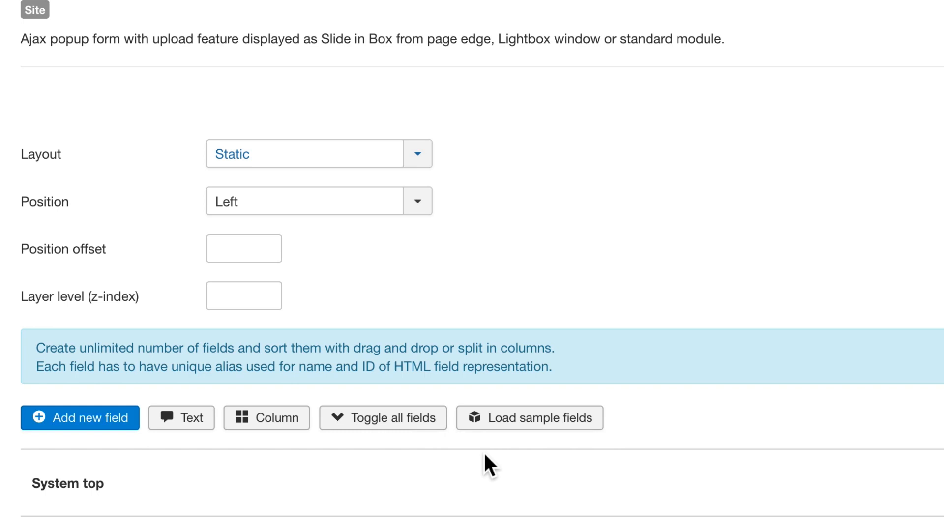
pyautogui.moveTo(488, 449)
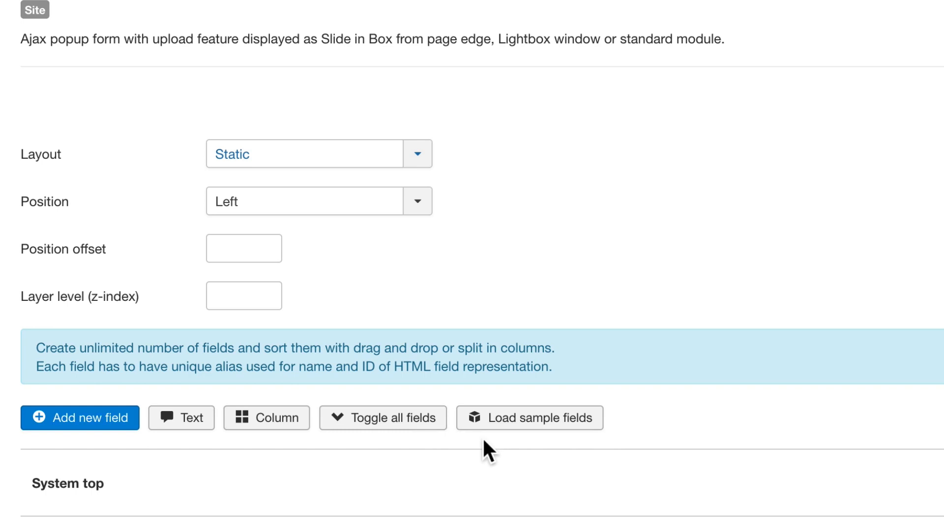
pyautogui.moveTo(528, 417)
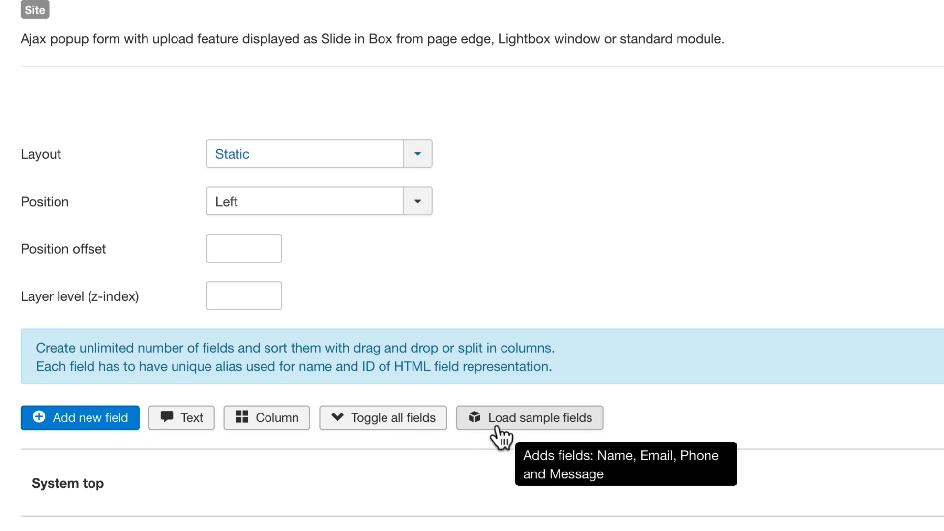
pyautogui.click(529, 418)
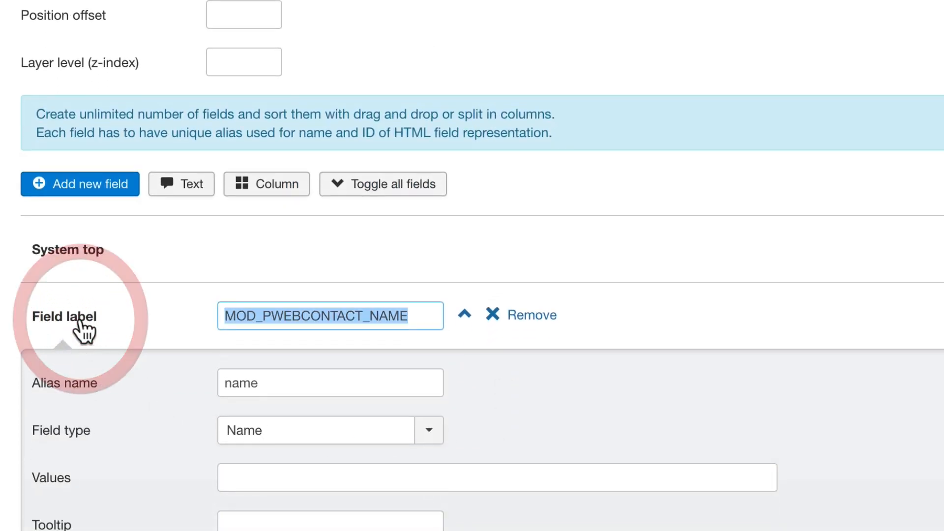
pyautogui.scroll(-3)
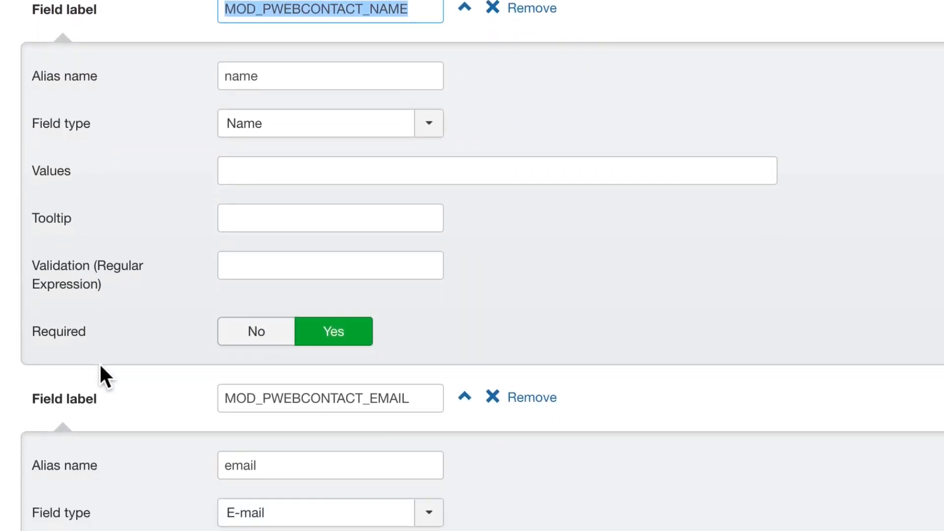
pyautogui.scroll(-3)
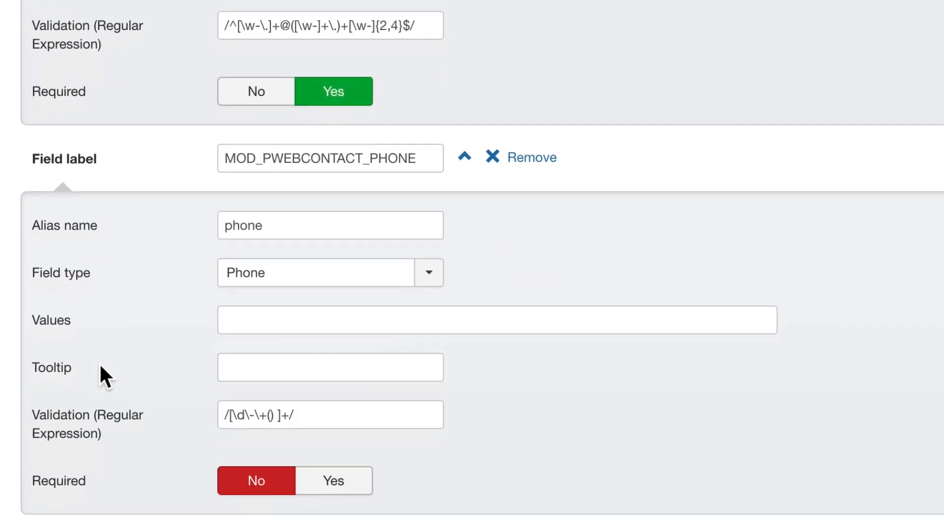
pyautogui.scroll(-3)
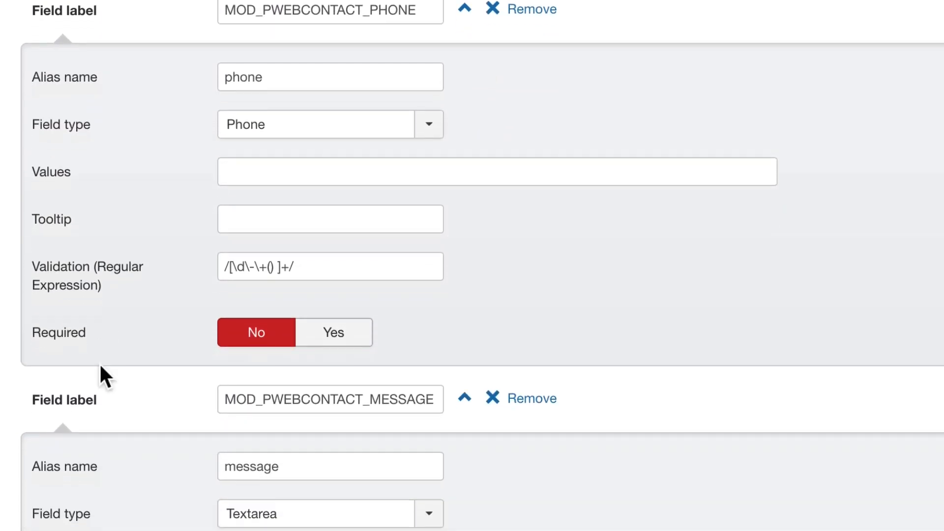
pyautogui.scroll(3)
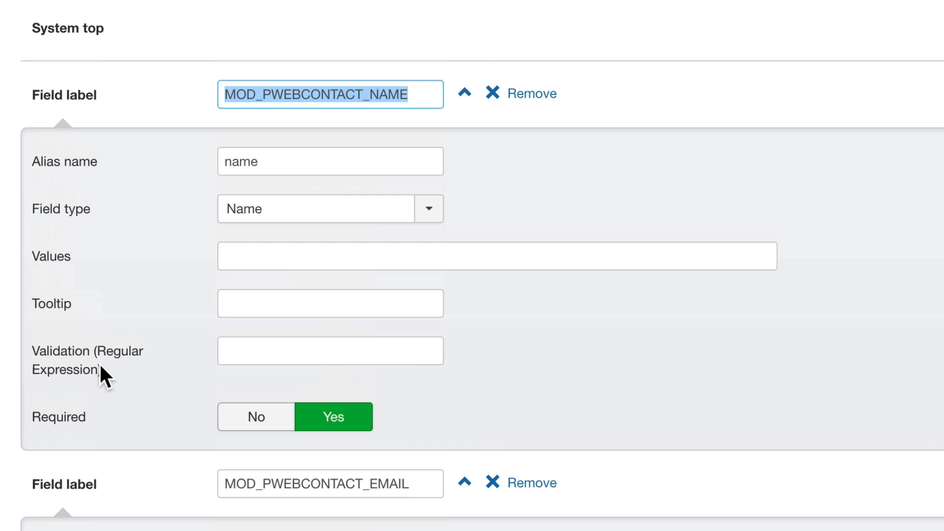
pyautogui.scroll(3)
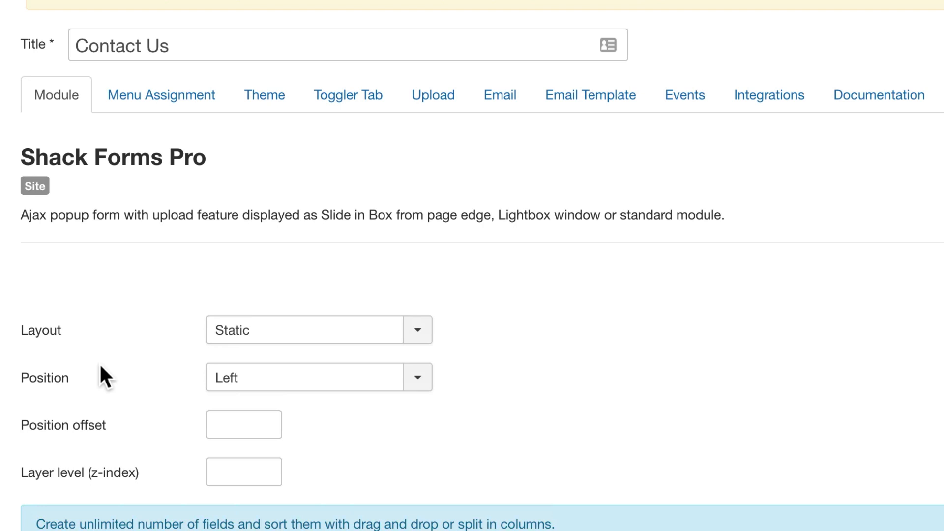
pyautogui.scroll(-3)
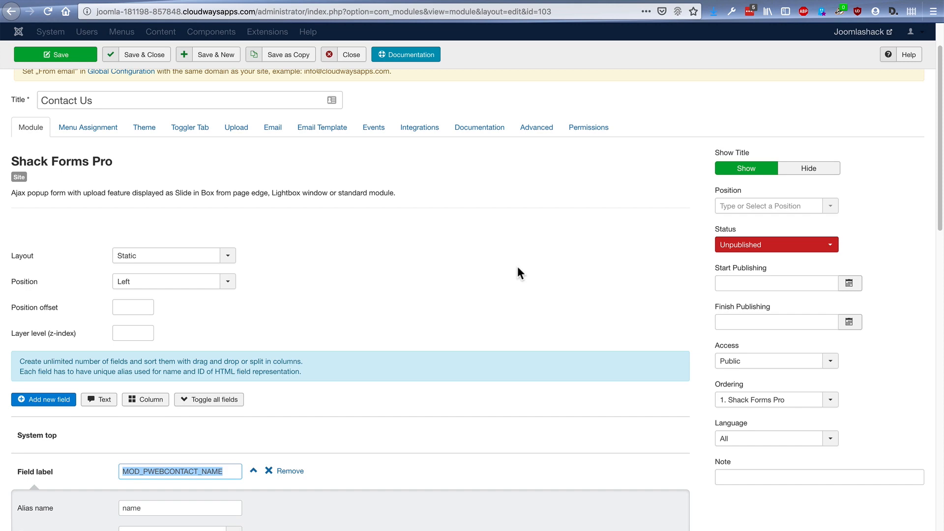
# - Set the module Published in position-7 and confirm Menu Assignment is on all pages
pyautogui.click(776, 244)
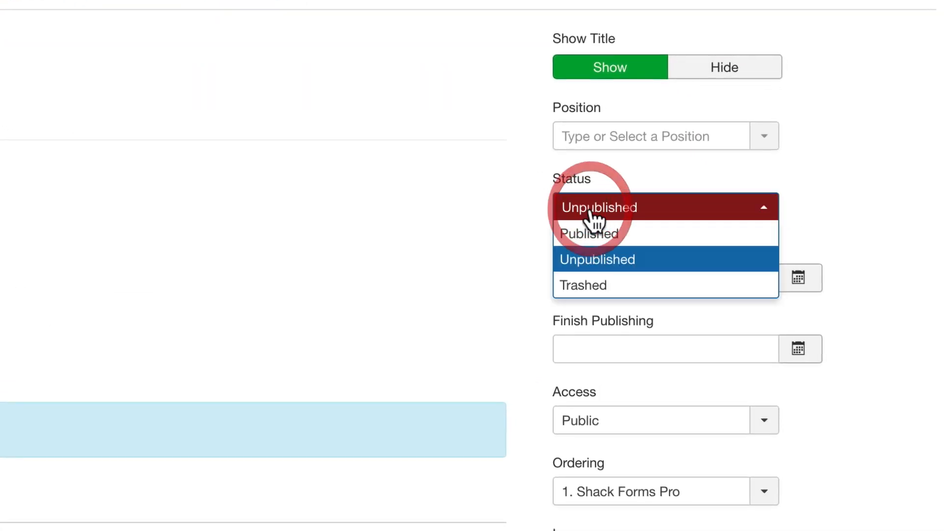
pyautogui.click(588, 233)
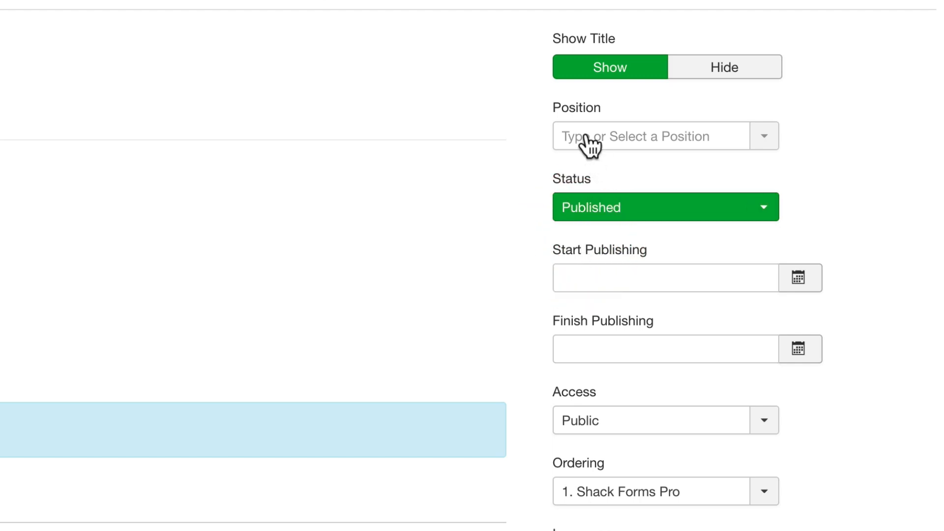
pyautogui.click(656, 135)
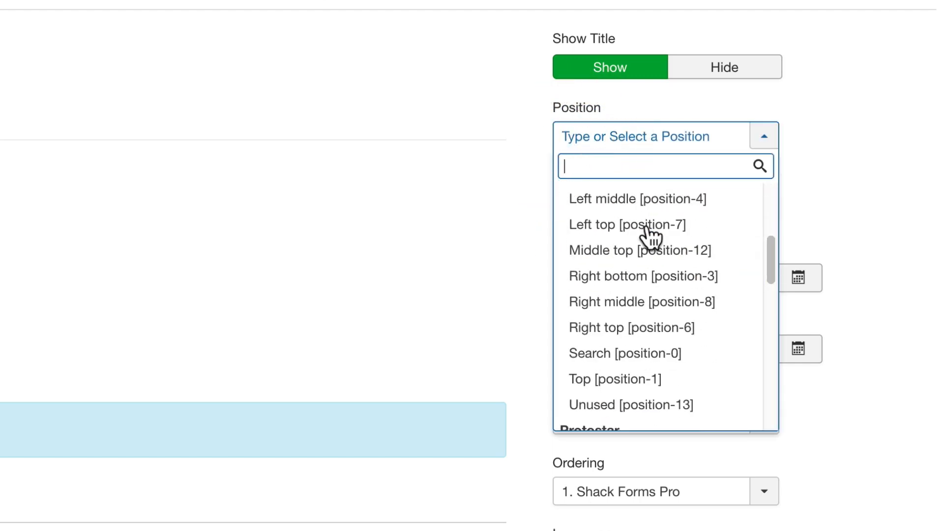
pyautogui.scroll(-3)
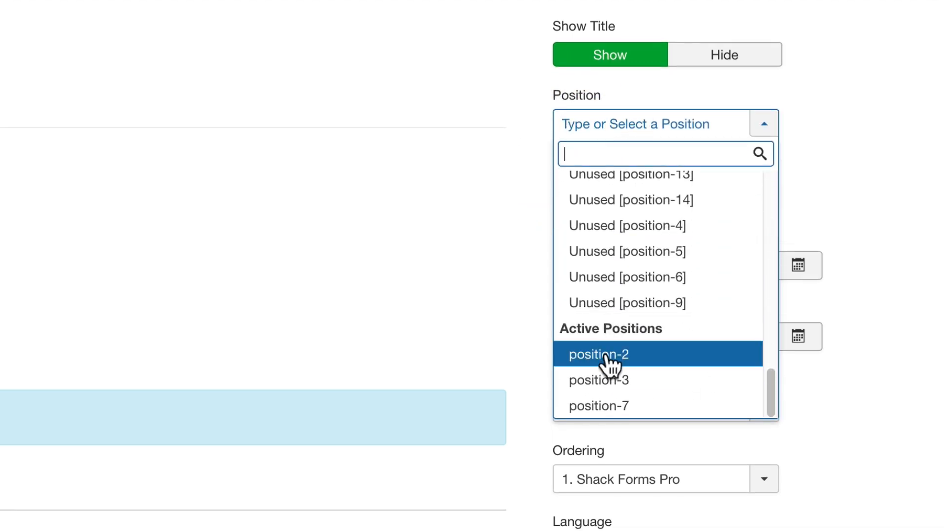
pyautogui.click(598, 405)
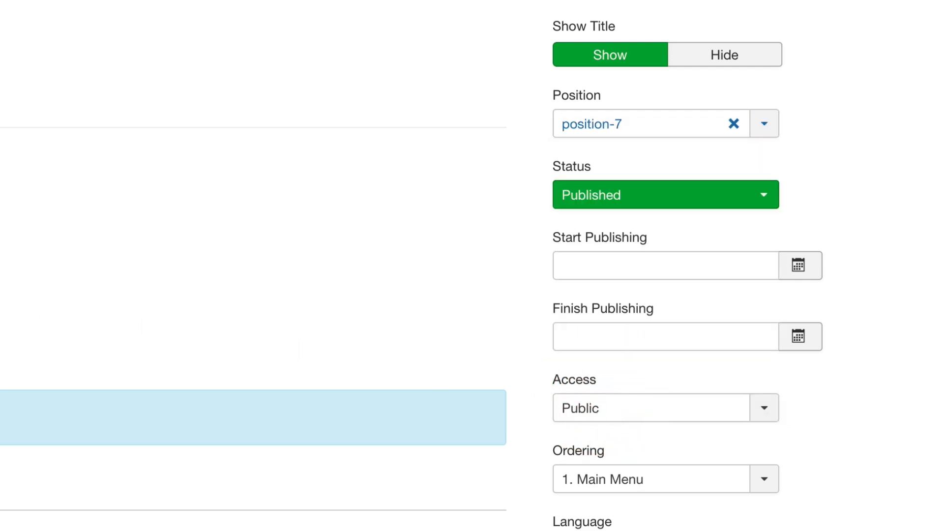
pyautogui.click(88, 125)
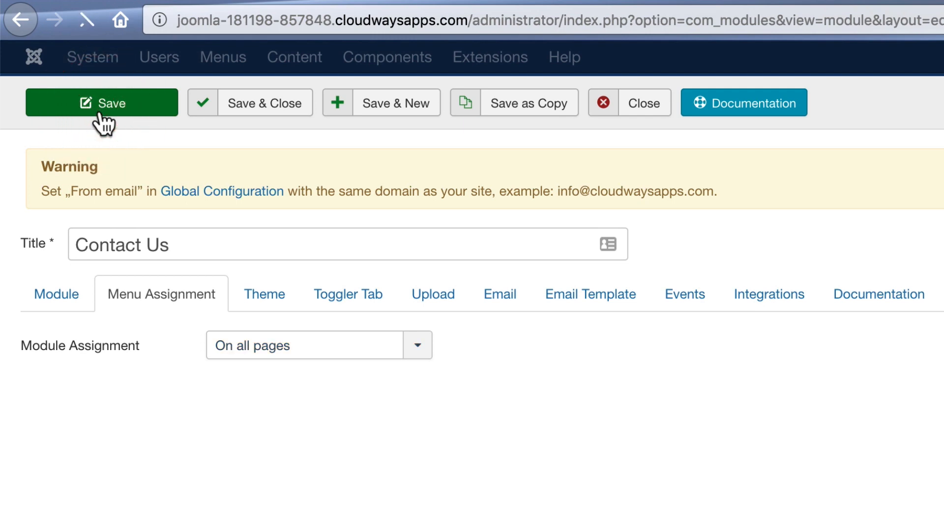
# - Save the Contact Us module and preview its Name, Email, Phone, Message form on the site
pyautogui.click(101, 102)
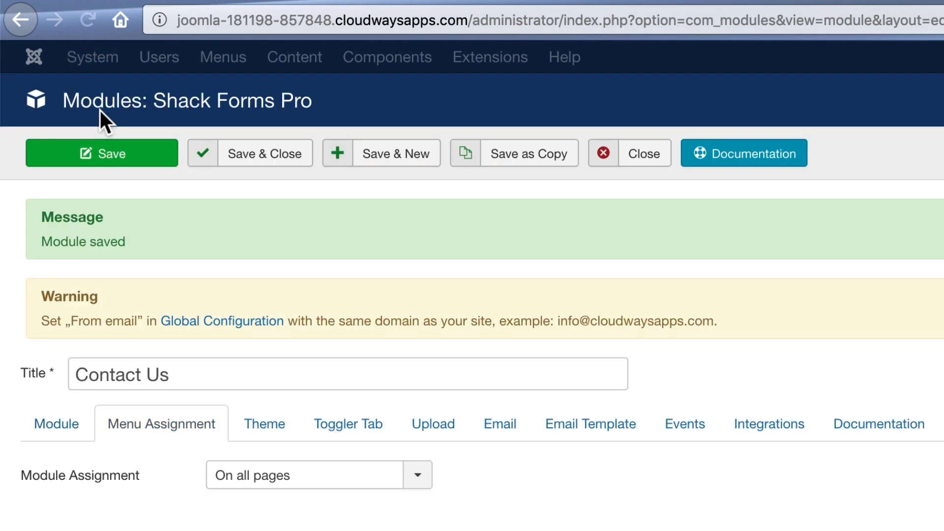
pyautogui.click(55, 423)
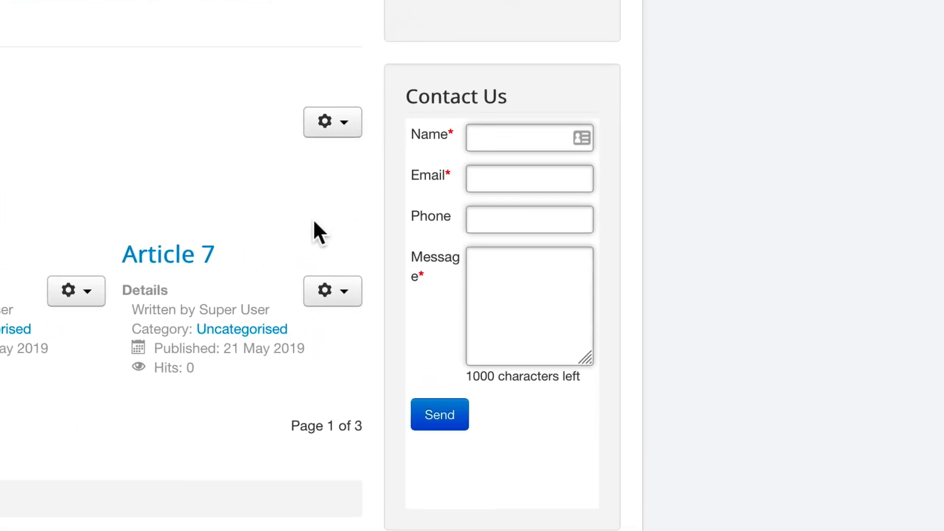
pyautogui.scroll(3)
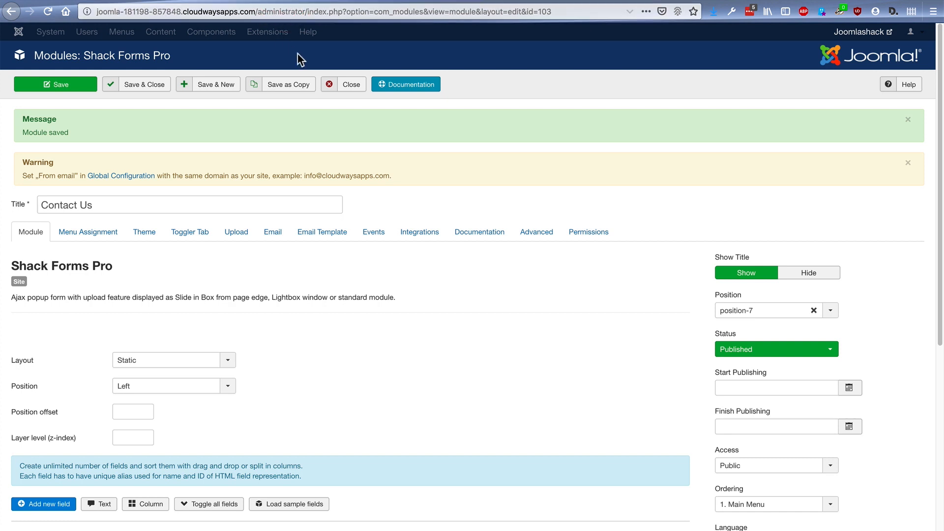
# - Close the module editor and create a new article titled 'The Contact Us Page'
pyautogui.click(343, 83)
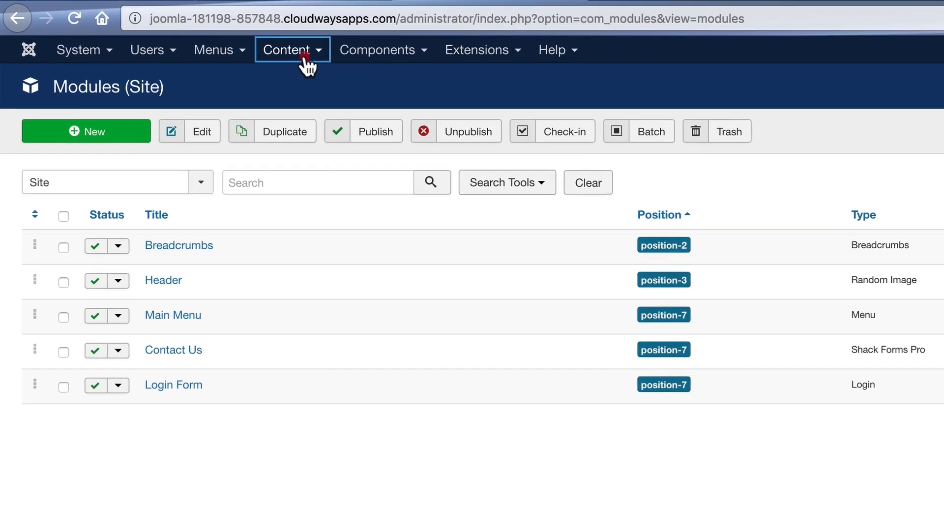
pyautogui.click(289, 49)
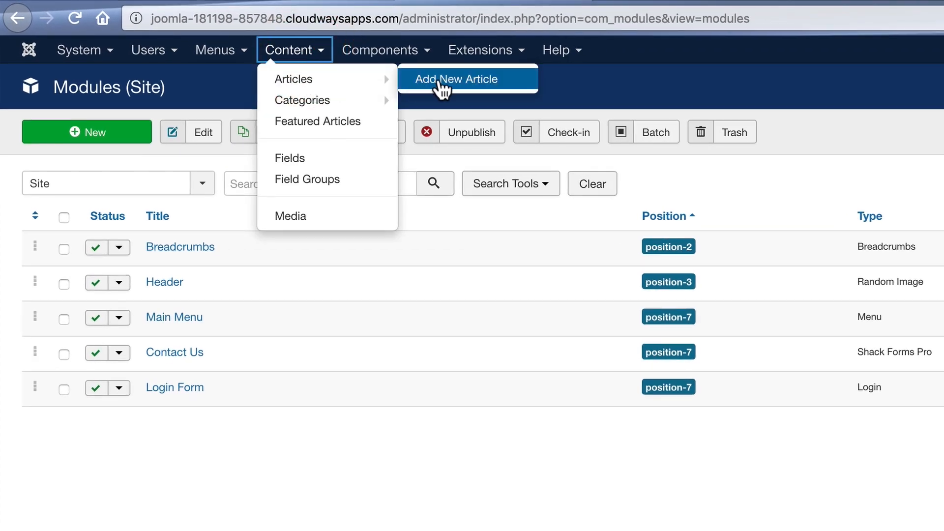
pyautogui.click(456, 79)
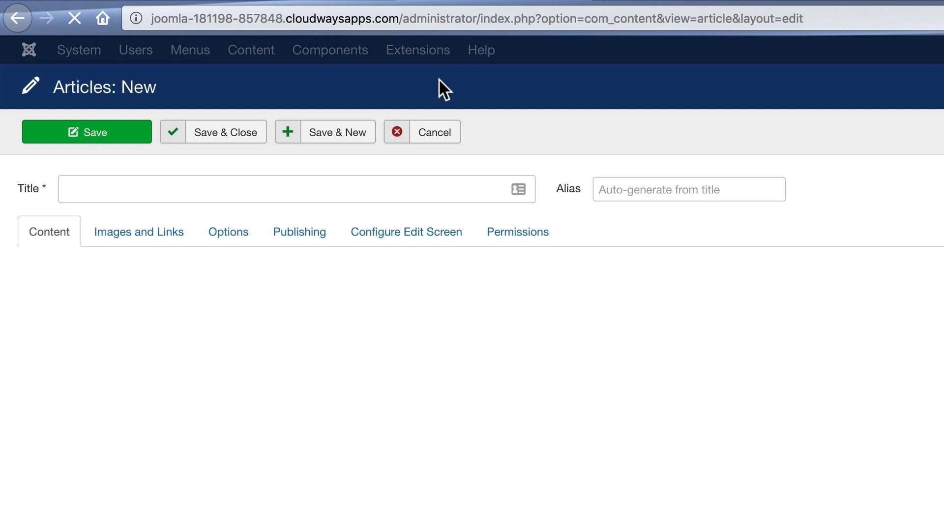
pyautogui.write('The Contact')
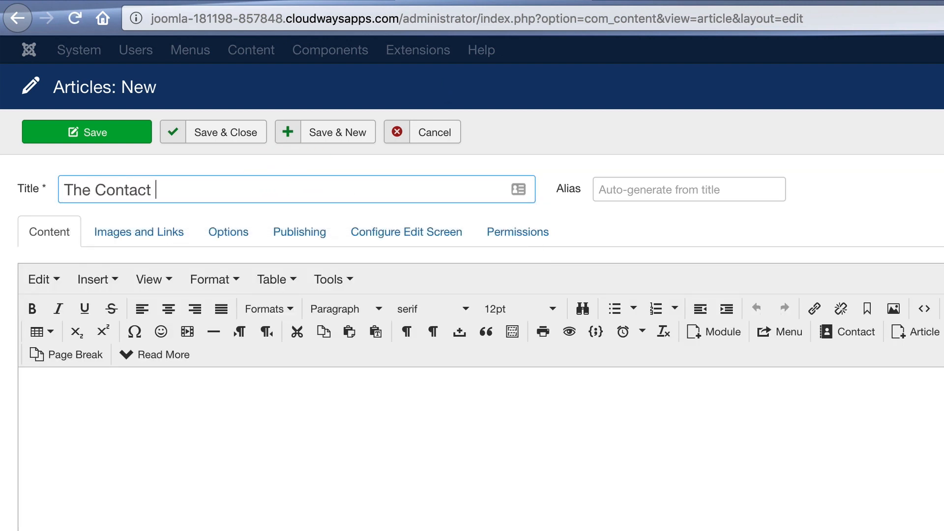
pyautogui.write('Us Pa')
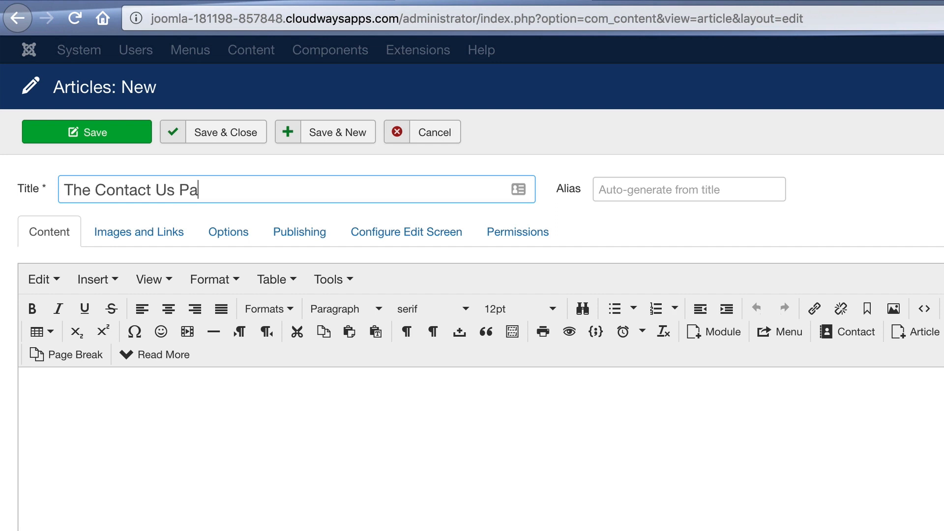
pyautogui.write('ge')
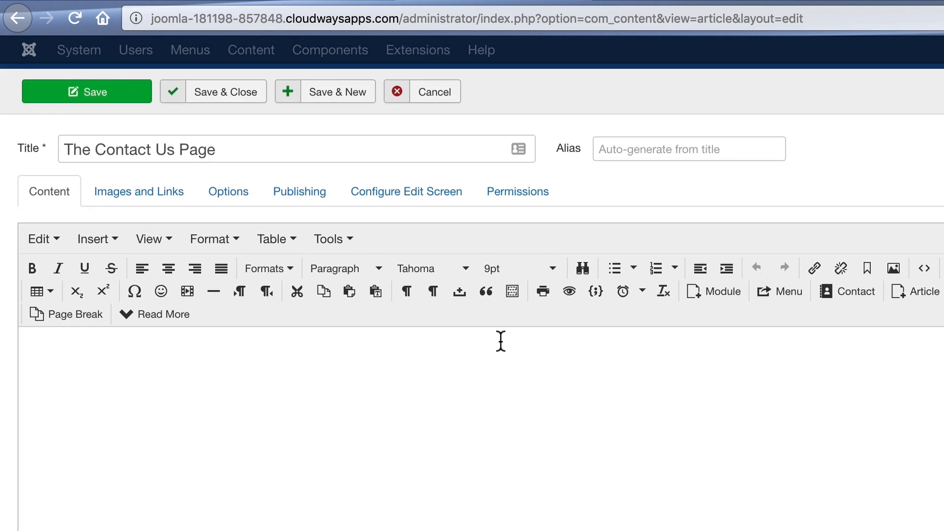
pyautogui.moveTo(714, 292)
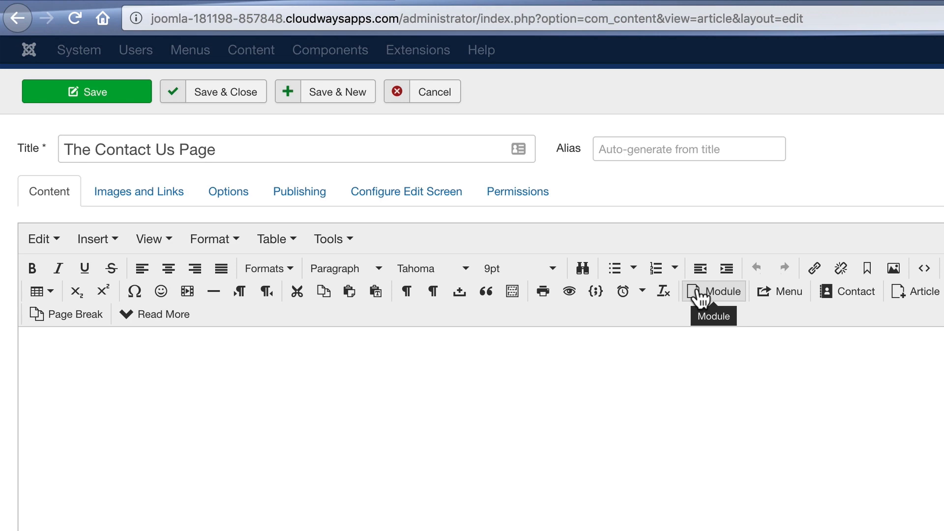
# - Embed the Contact Us module in the article, set Featured to Yes, and Save & Close
pyautogui.click(713, 292)
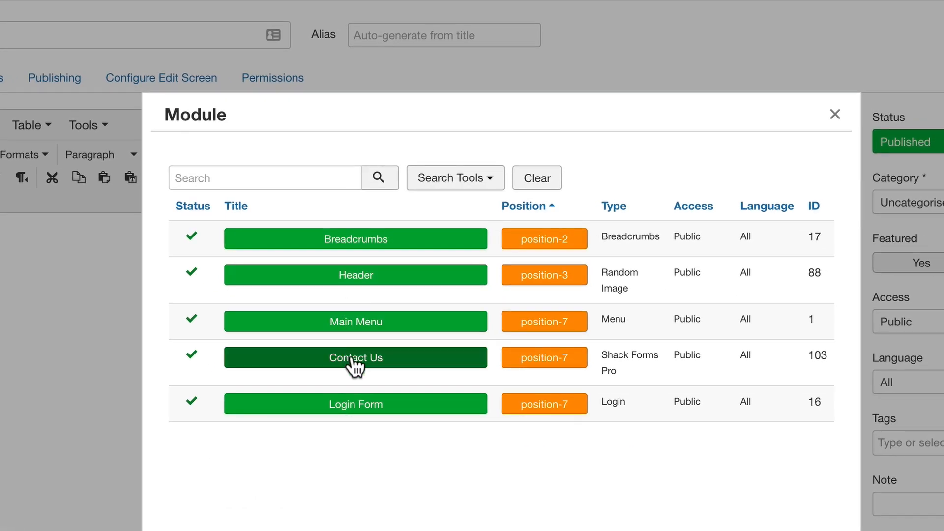
pyautogui.click(355, 357)
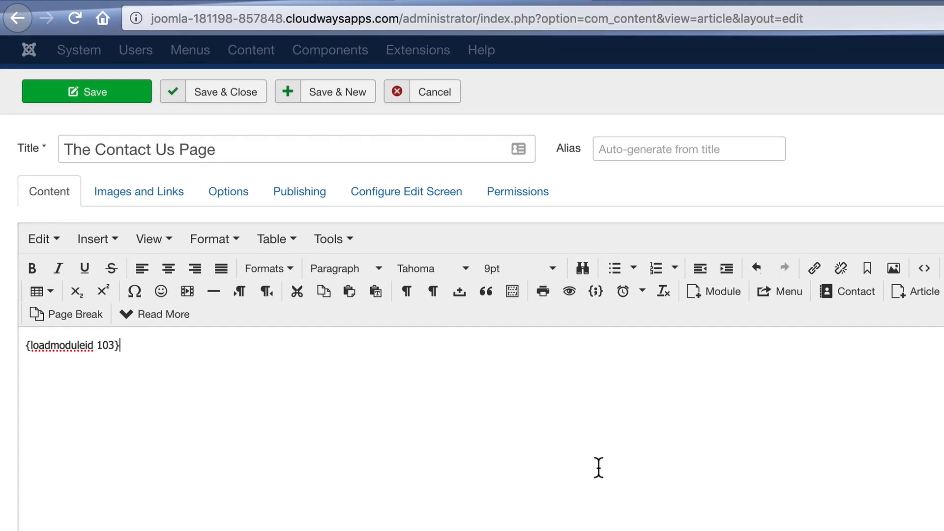
pyautogui.moveTo(623, 471)
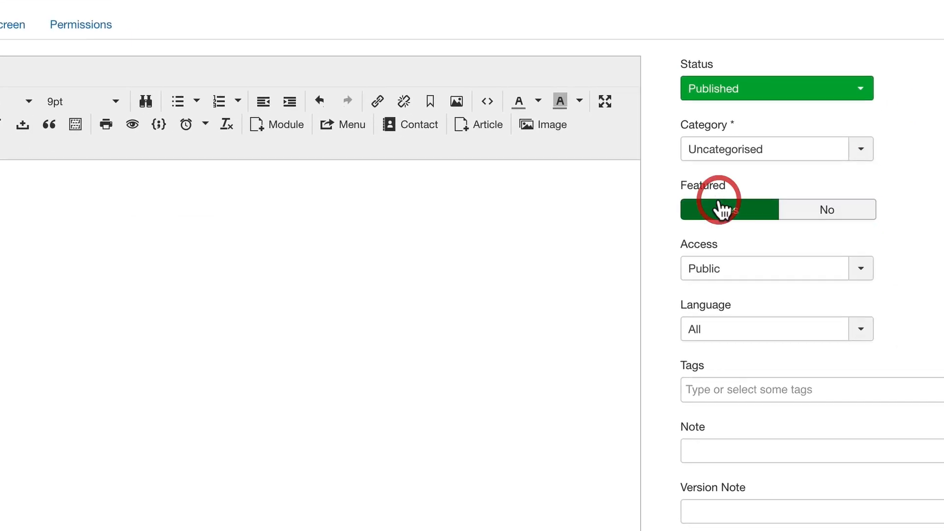
pyautogui.click(729, 209)
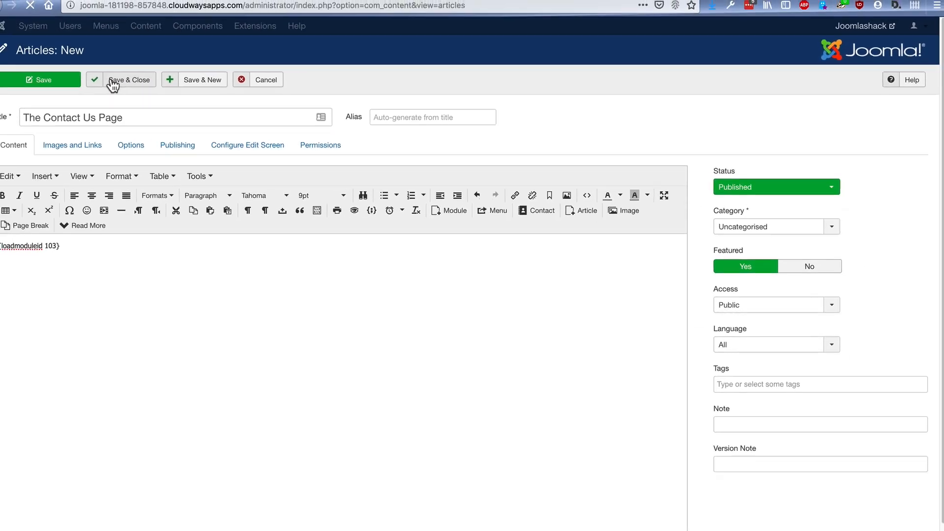
pyautogui.click(128, 80)
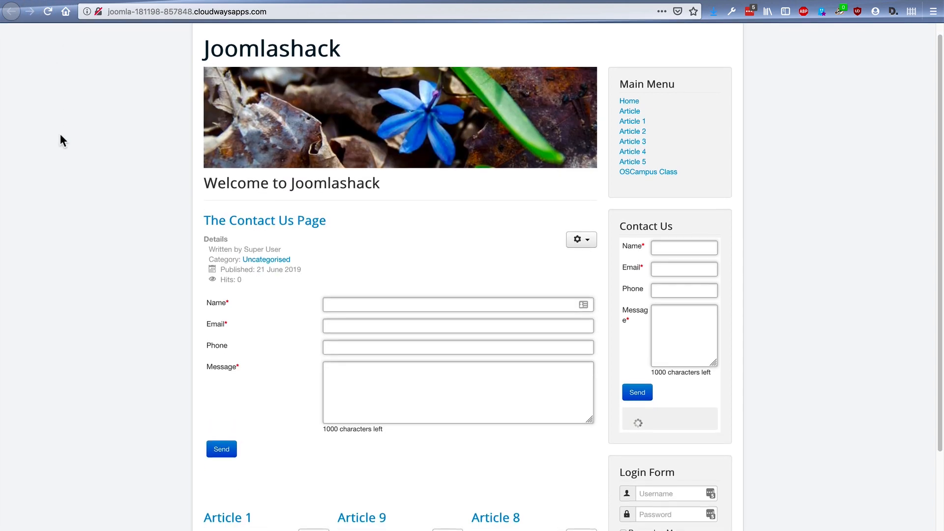
pyautogui.click(264, 219)
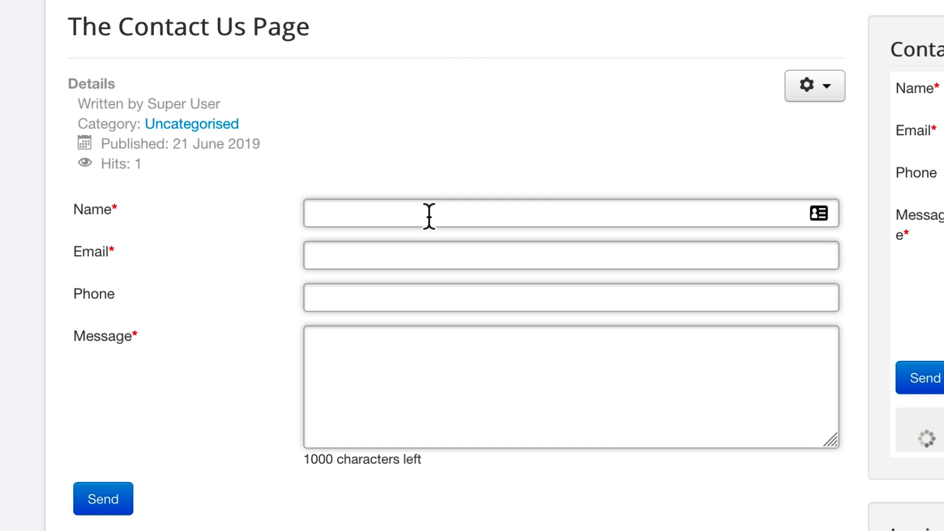
pyautogui.write('Ste')
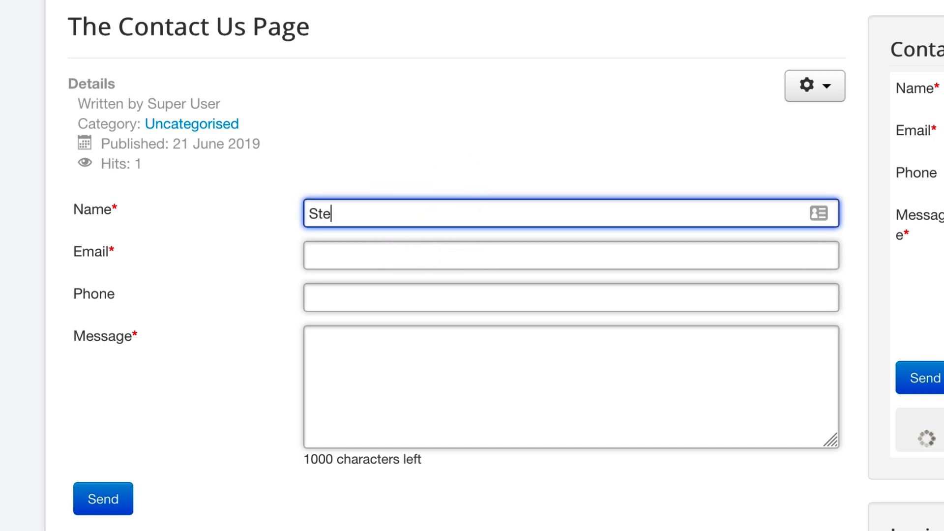
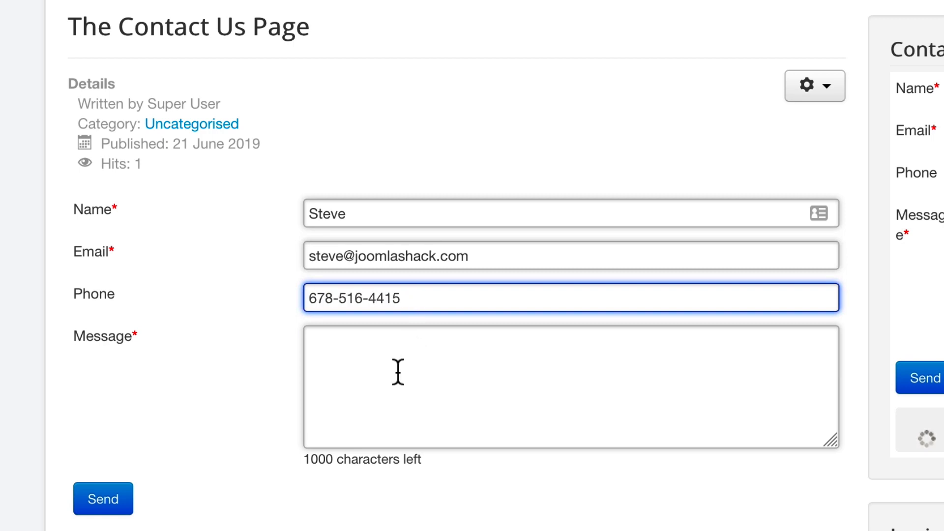
pyautogui.write('Shack Forms is cool!')
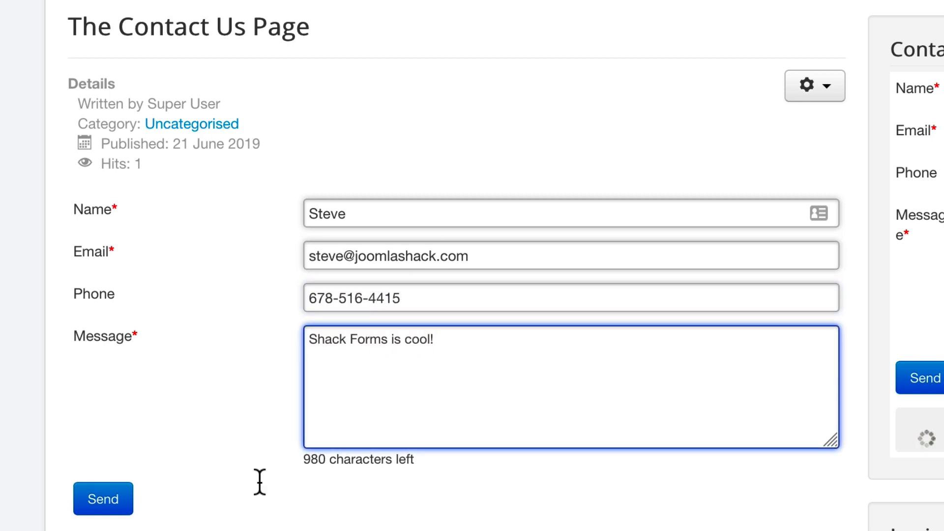
pyautogui.click(102, 498)
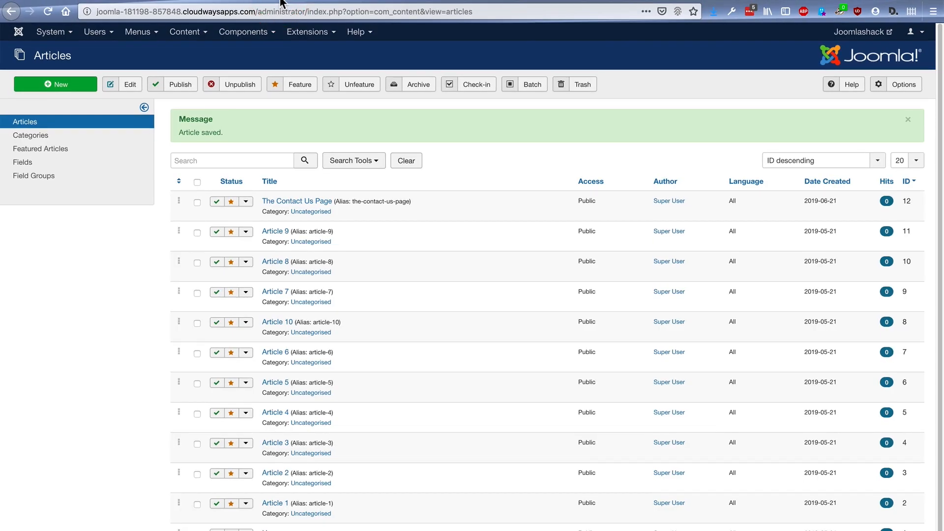
# - Open Components > Shack Forms Pro and view Steve's newest submission
pyautogui.click(244, 32)
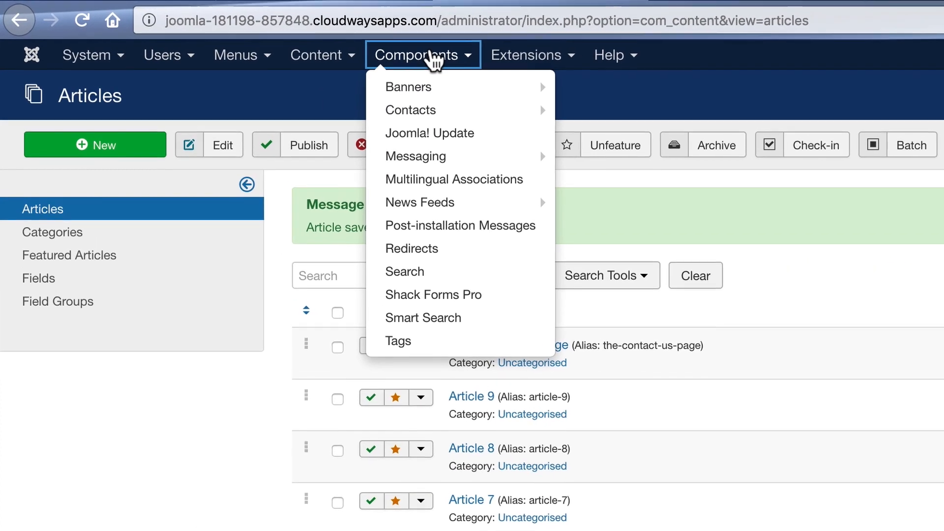
pyautogui.moveTo(429, 166)
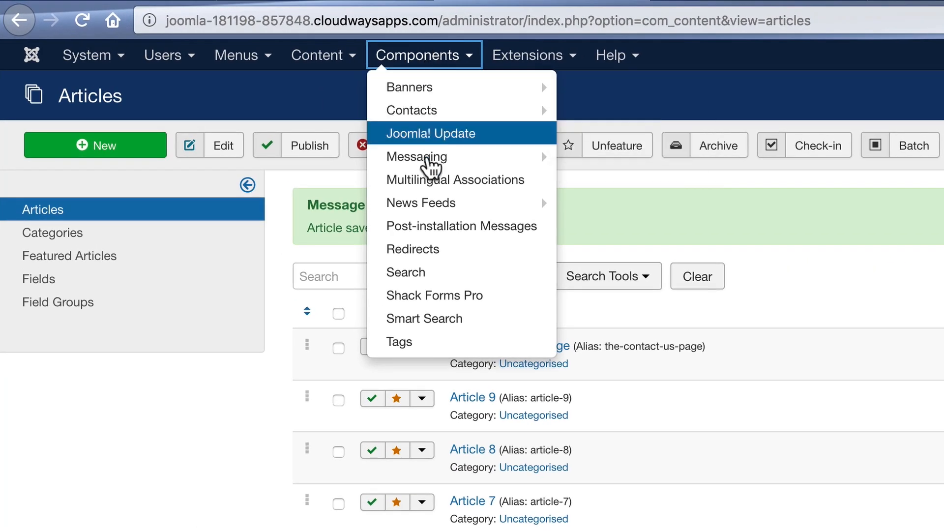
pyautogui.moveTo(428, 295)
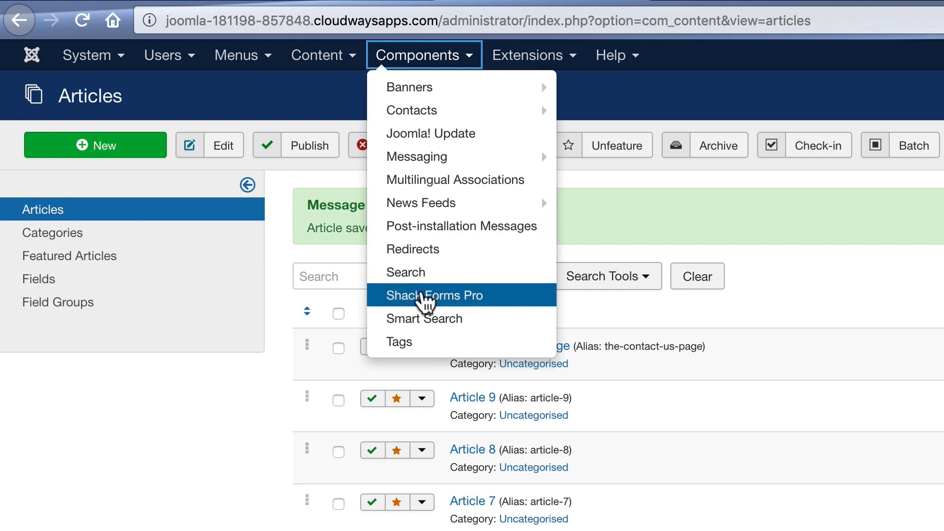
pyautogui.click(434, 295)
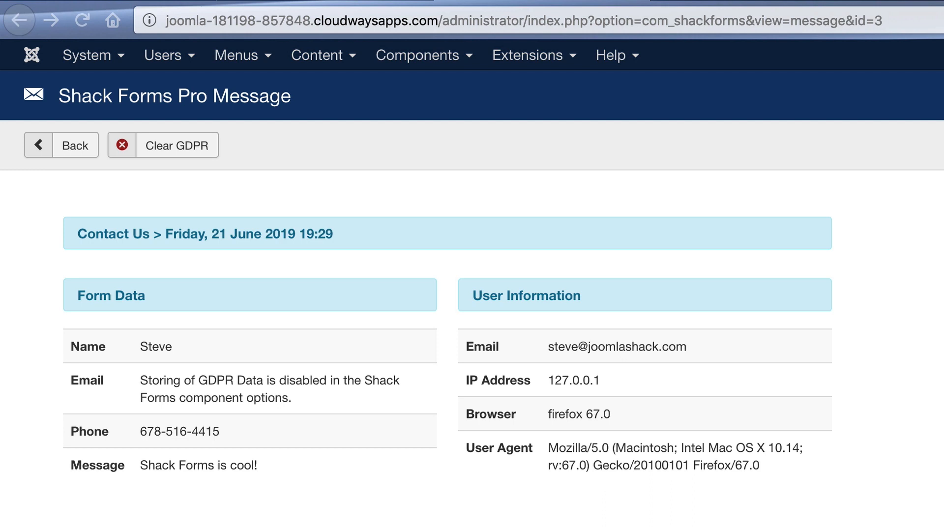
pyautogui.moveTo(246, 191)
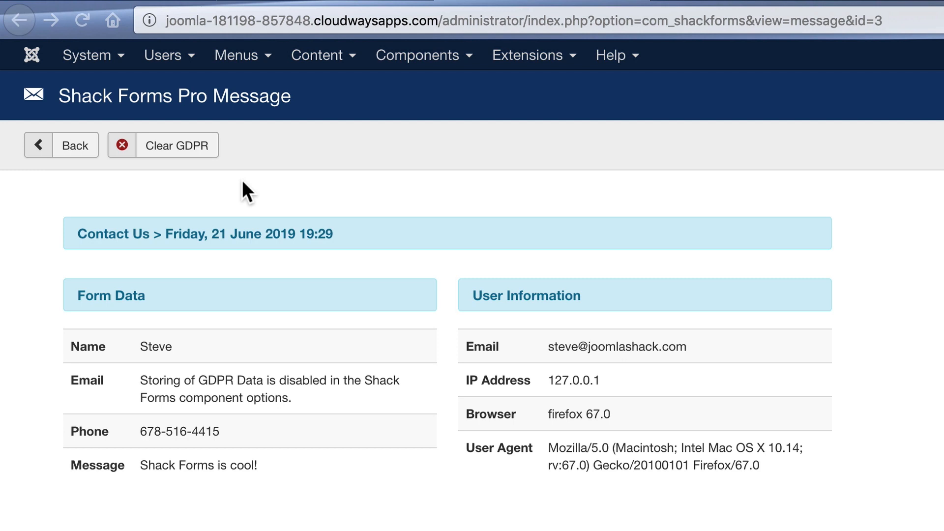
pyautogui.moveTo(239, 191)
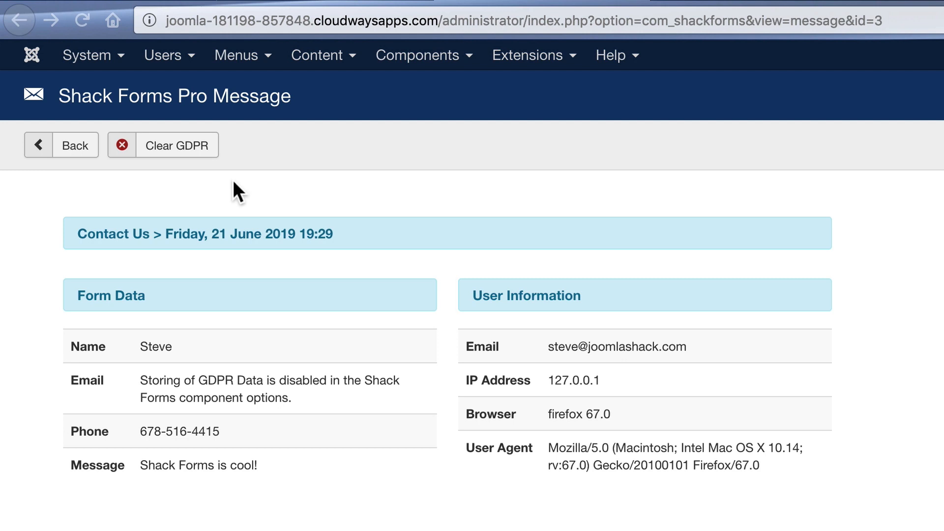
pyautogui.moveTo(147, 150)
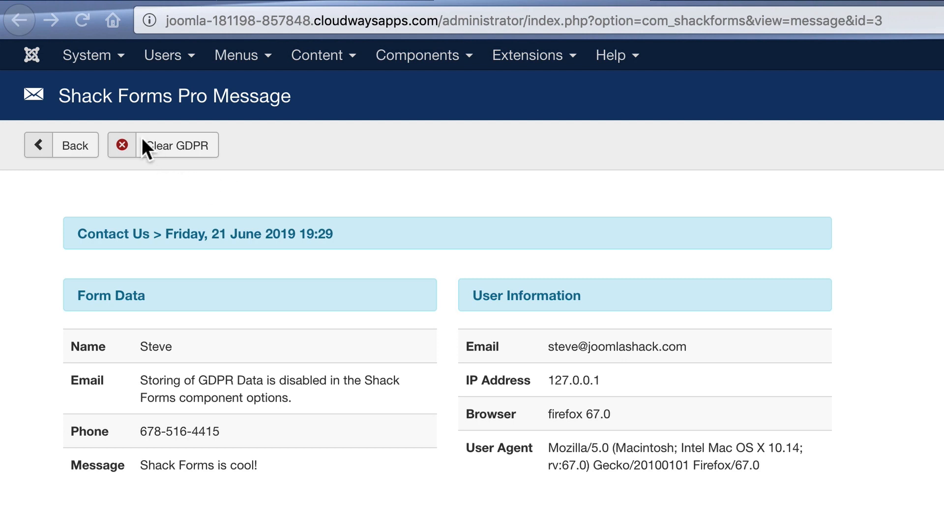
pyautogui.moveTo(187, 187)
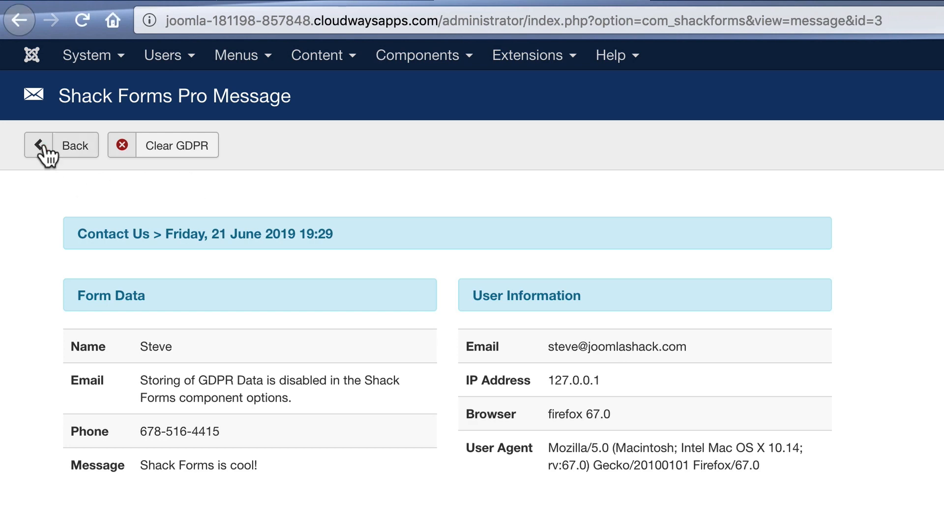
# - Confirm Store GDPR Data and Save Messages are enabled, then cancel back to the messages list
pyautogui.click(60, 144)
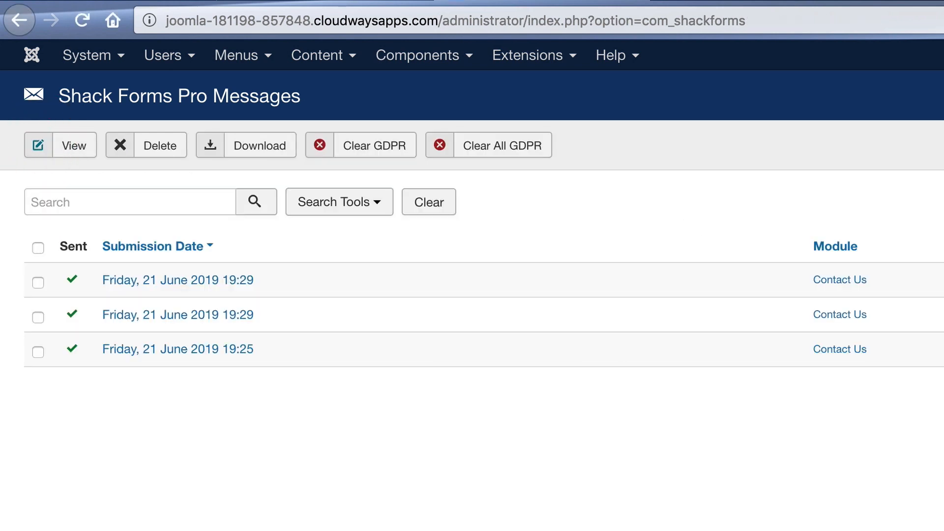
pyautogui.click(911, 83)
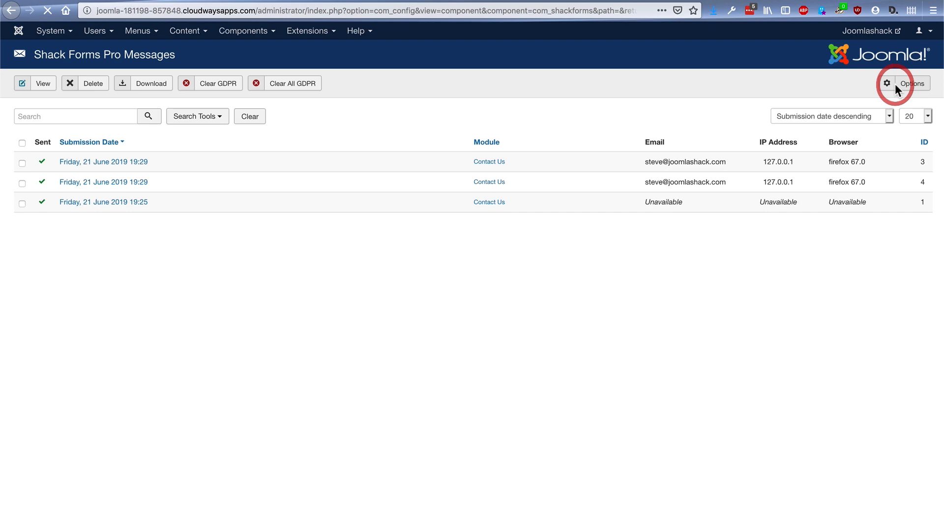
pyautogui.click(912, 83)
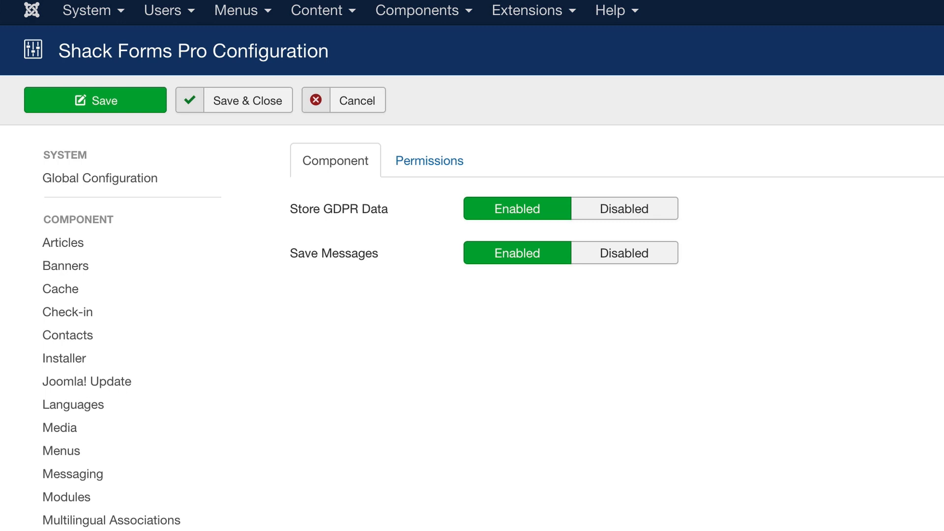
pyautogui.moveTo(340, 118)
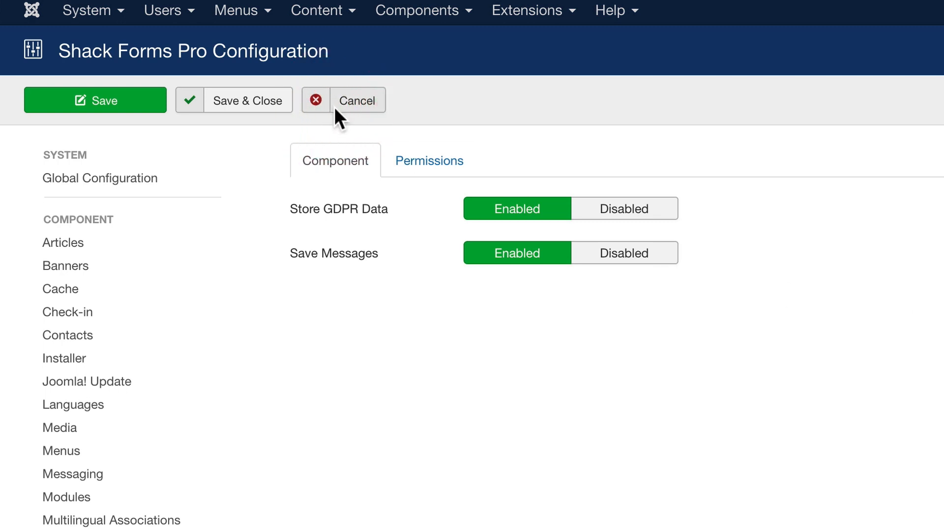
pyautogui.click(356, 100)
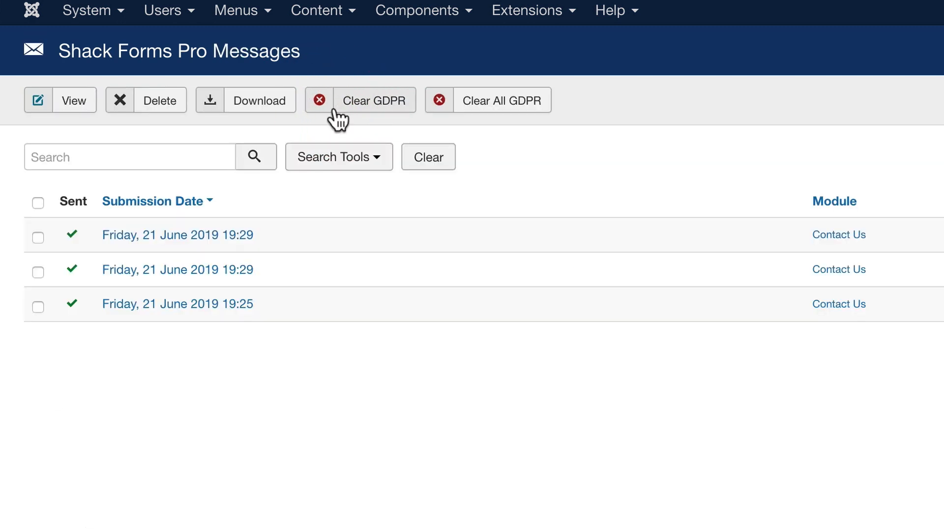